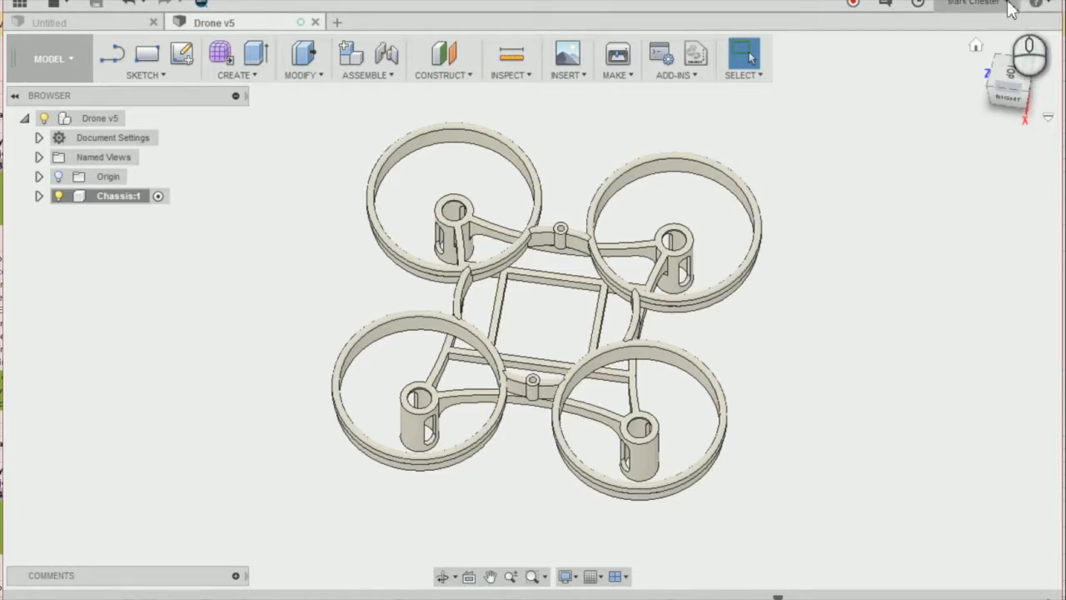
Step: In Preferences > Drawing, override format defaults to ISO, mm, A3 and Third Angle and confirm
{"action": "left_click", "coordinate": [973, 3]}
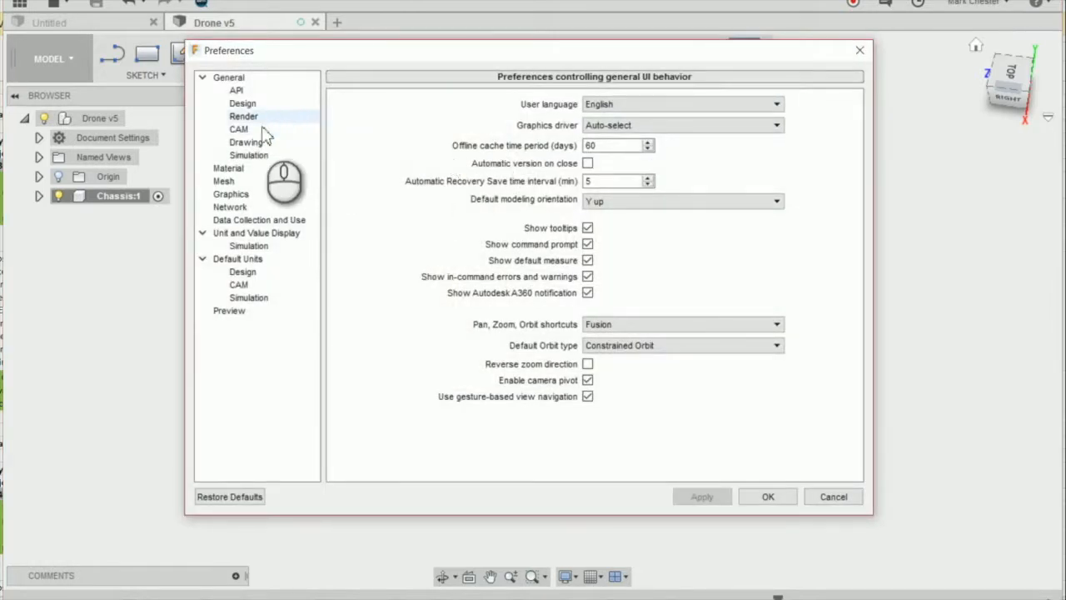
{"action": "left_click", "coordinate": [247, 142]}
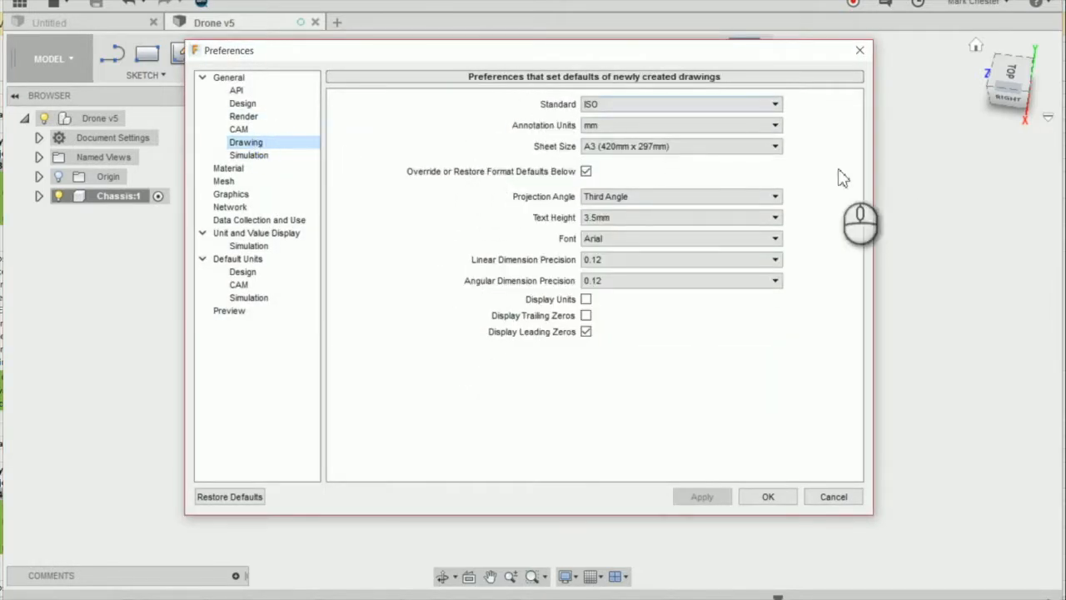
{"action": "left_click", "coordinate": [680, 103]}
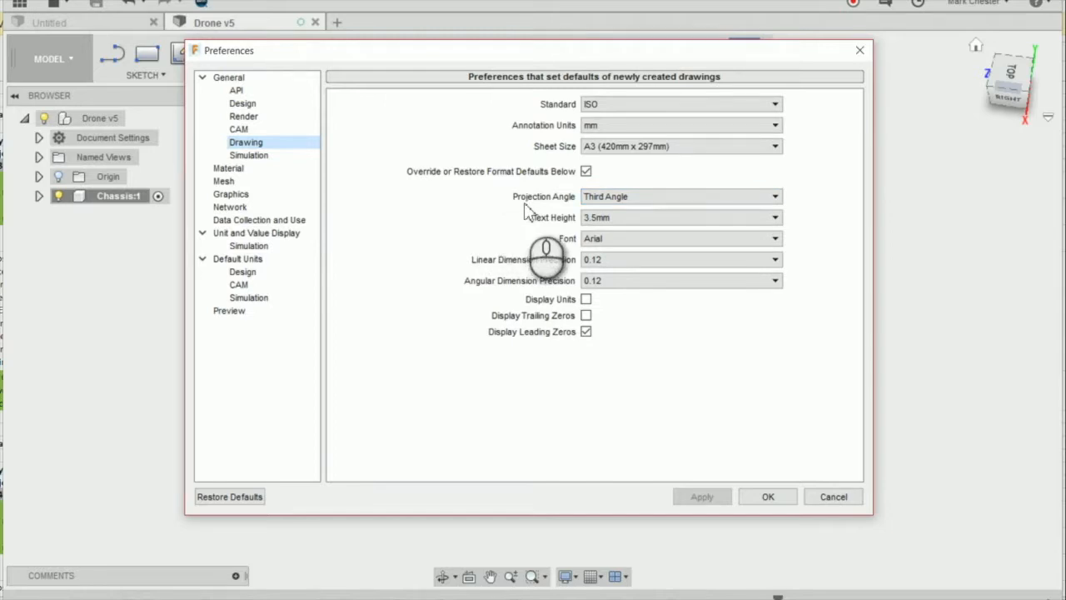
{"action": "left_click", "coordinate": [679, 196]}
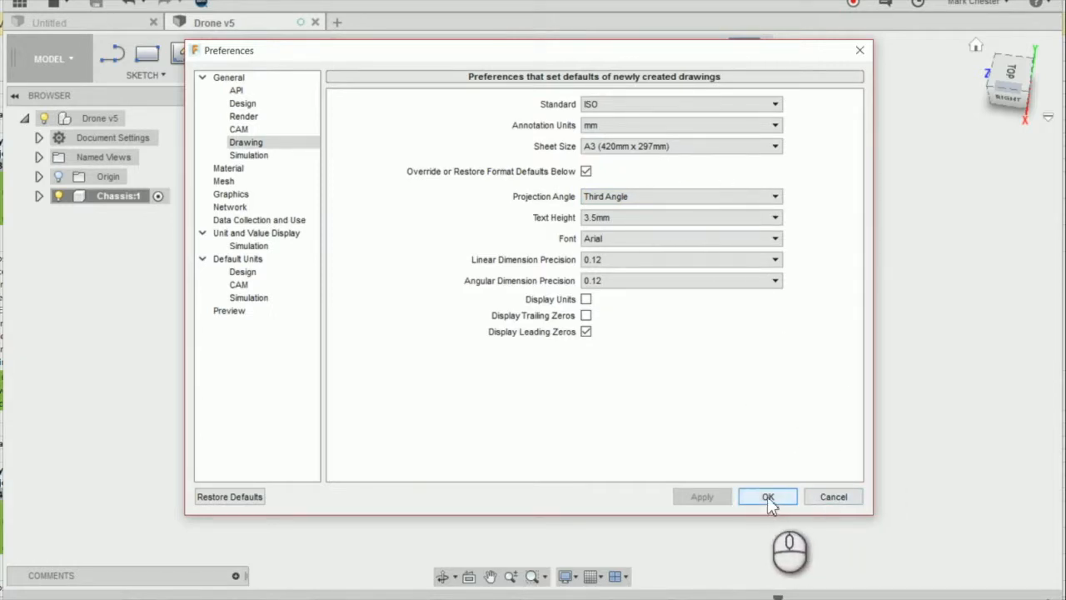
{"action": "left_click", "coordinate": [766, 497]}
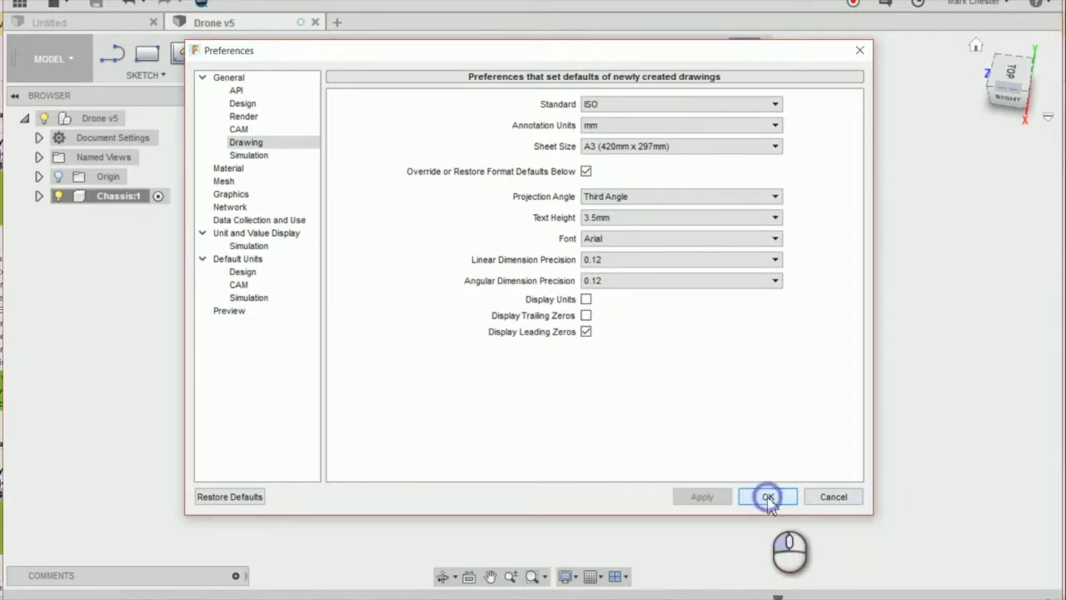
Step: Create a new drawing from the design with Full Assembly, mm units and an A3 sheet
{"action": "left_click", "coordinate": [766, 496]}
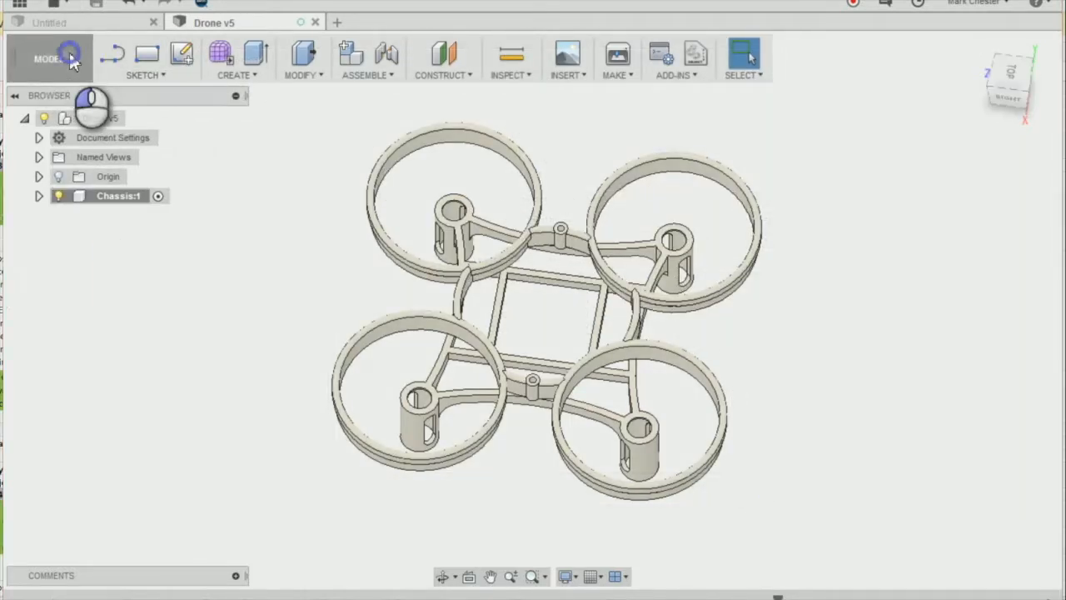
{"action": "left_click", "coordinate": [50, 59]}
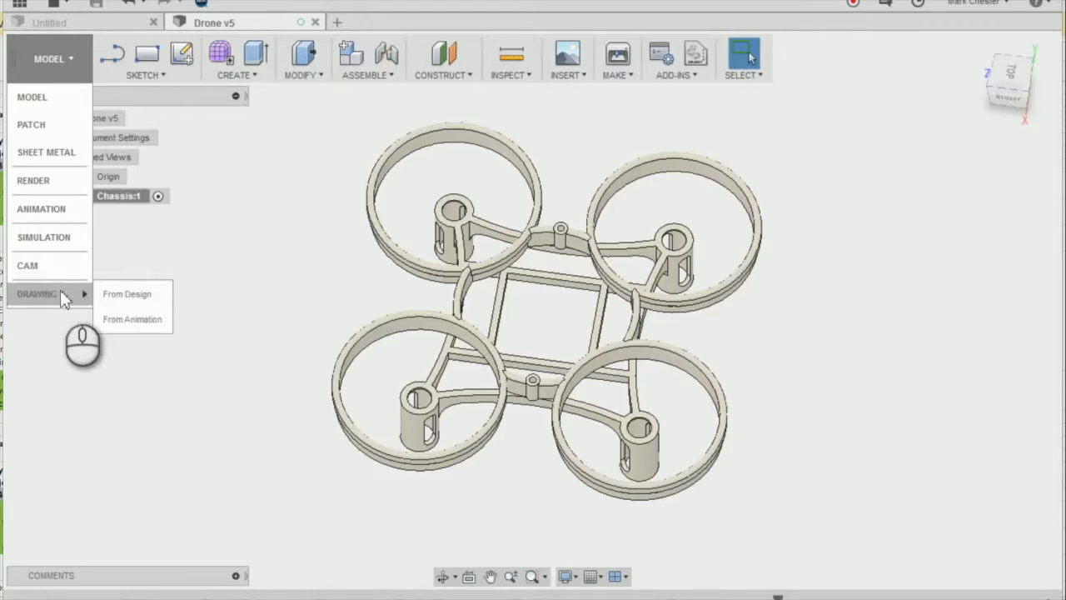
{"action": "mouse_move", "coordinate": [70, 298]}
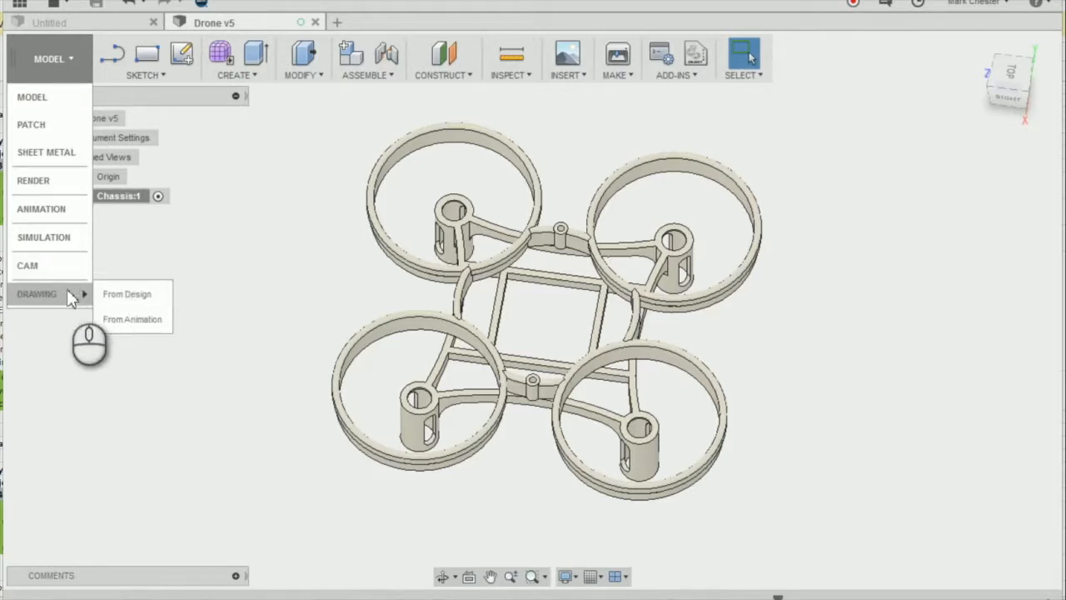
{"action": "left_click", "coordinate": [127, 293]}
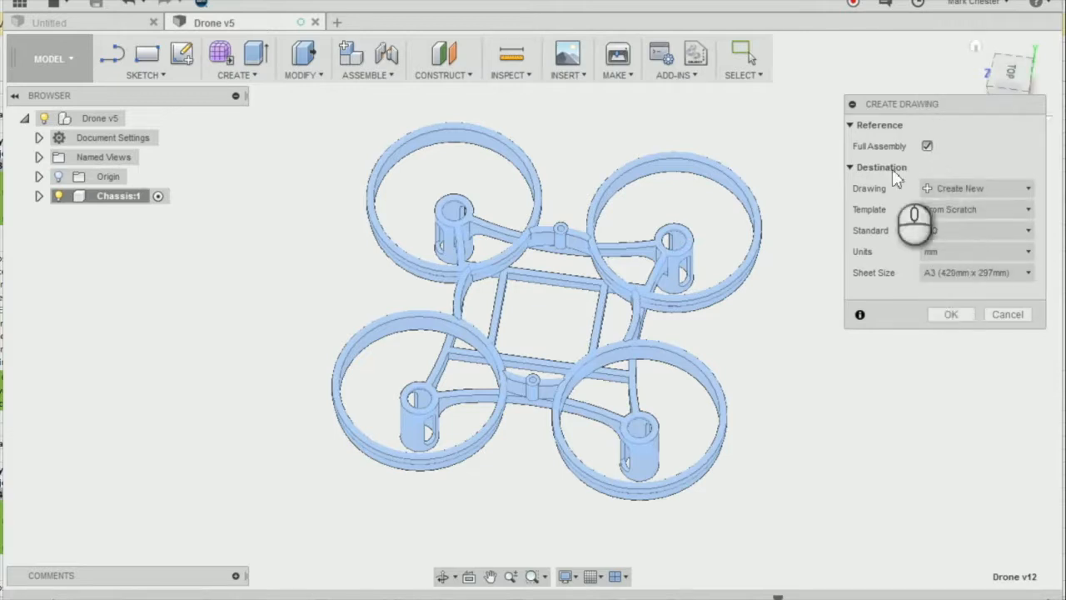
{"action": "left_click", "coordinate": [951, 313]}
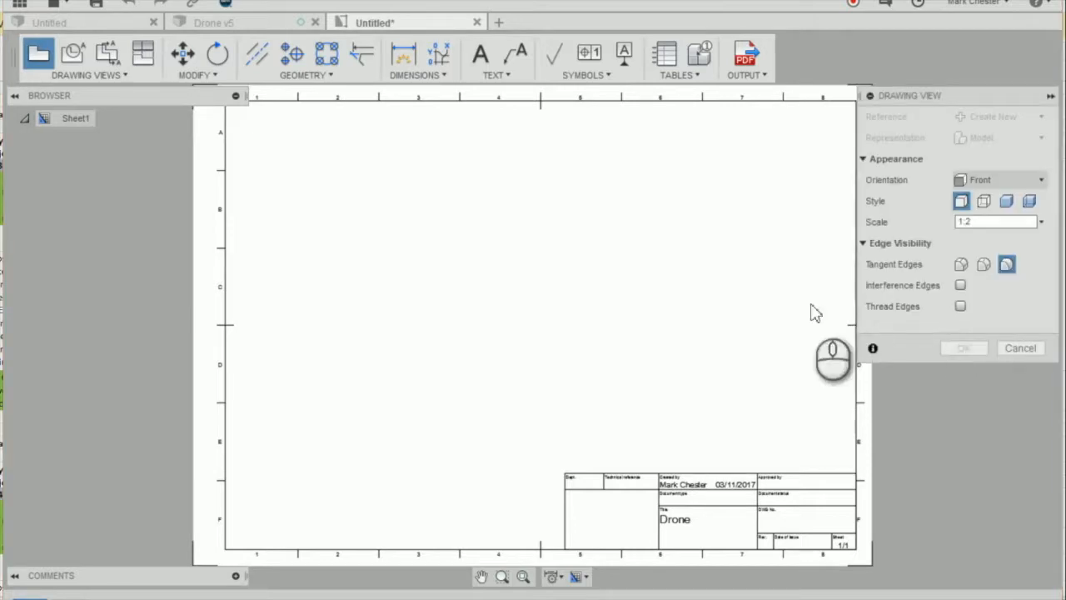
{"action": "mouse_move", "coordinate": [542, 348]}
{"action": "type", "text": "1"}
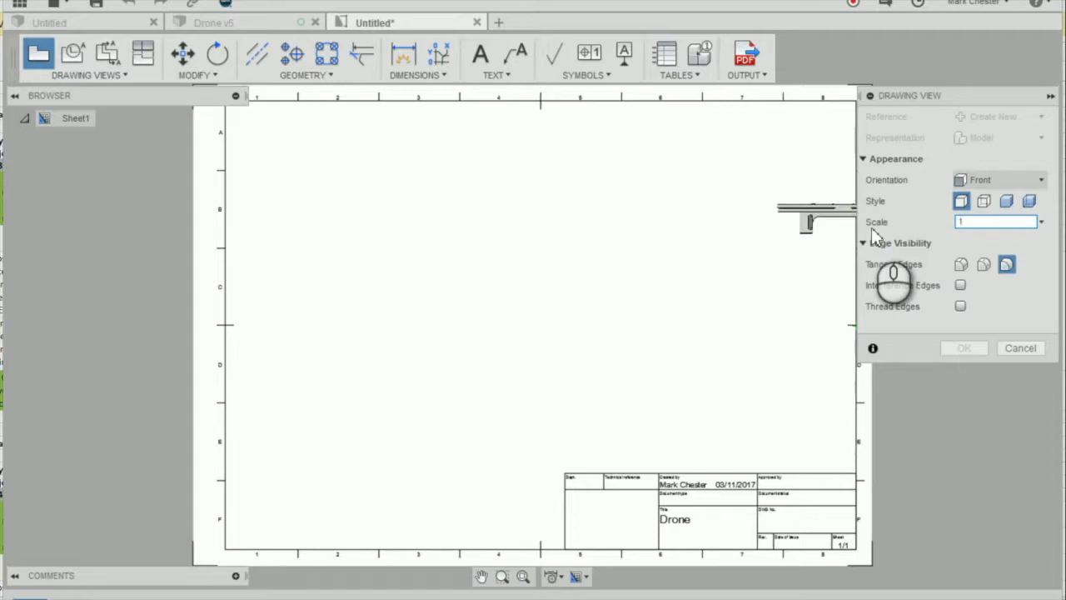
Step: Place the front base view at scale 1:1 left of the sheet centre and confirm it
{"action": "left_click", "coordinate": [1039, 220]}
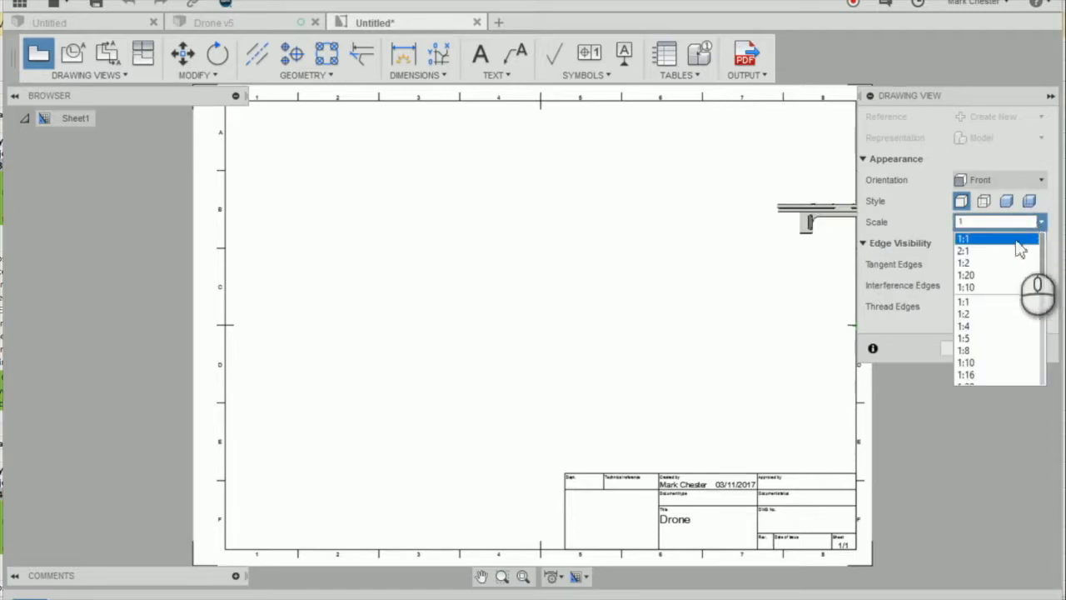
{"action": "left_click", "coordinate": [962, 240]}
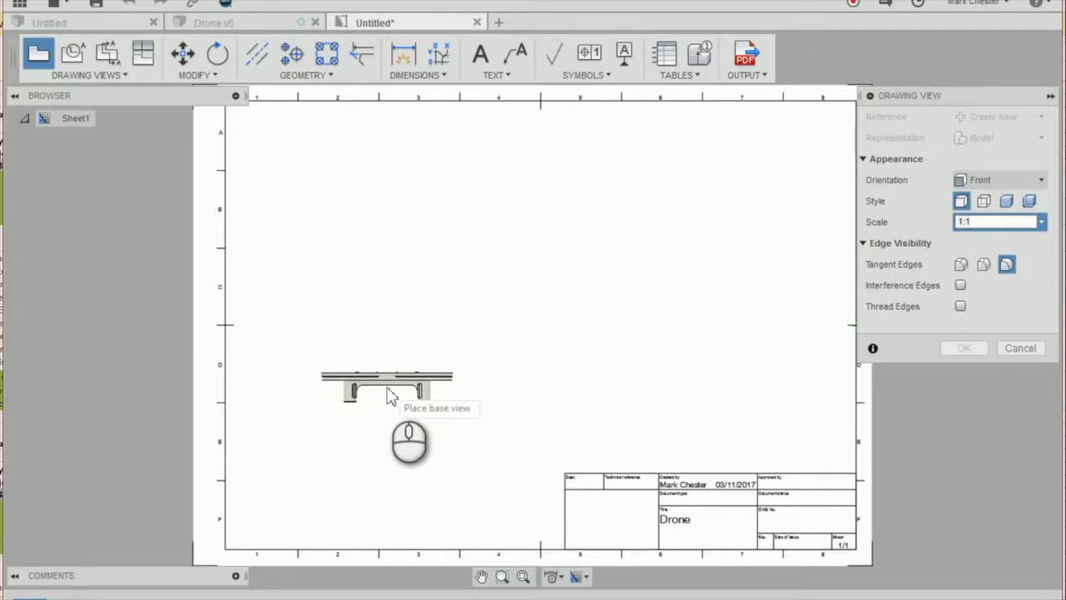
{"action": "left_click", "coordinate": [387, 386]}
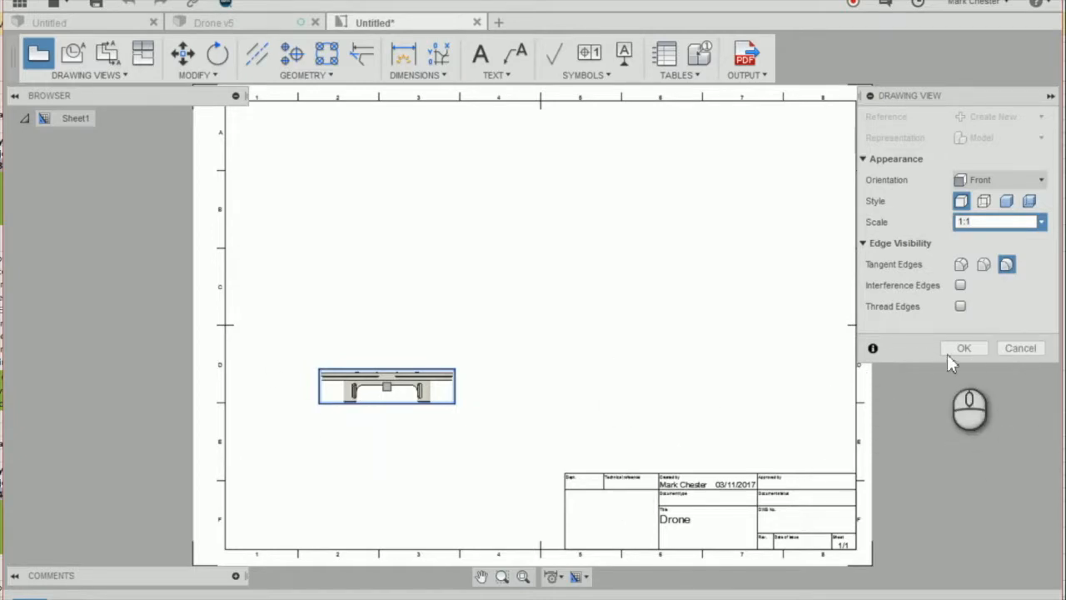
{"action": "left_click", "coordinate": [963, 348]}
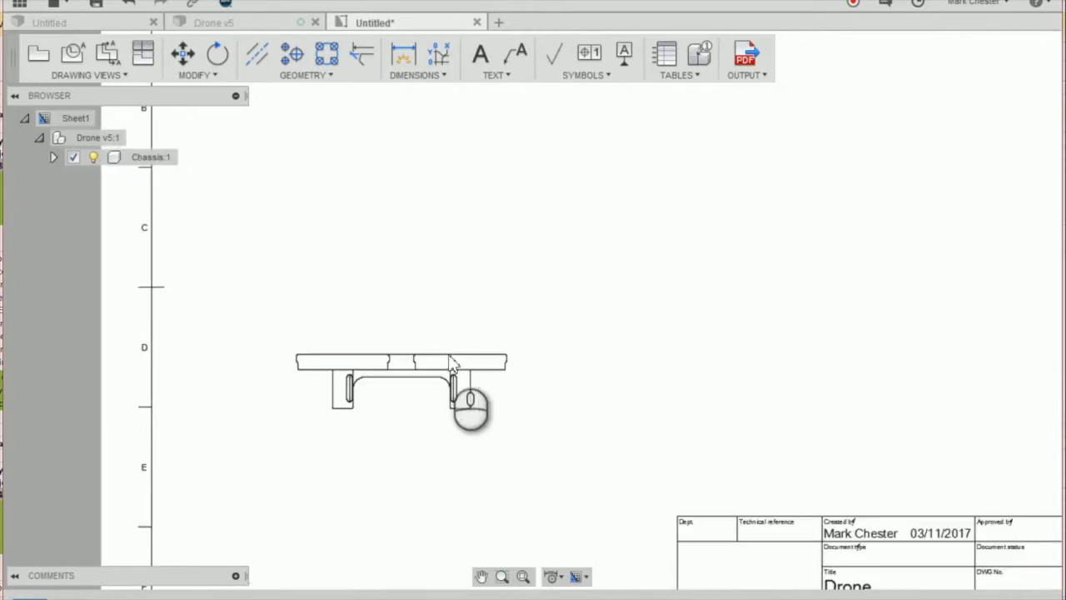
{"action": "mouse_move", "coordinate": [143, 54]}
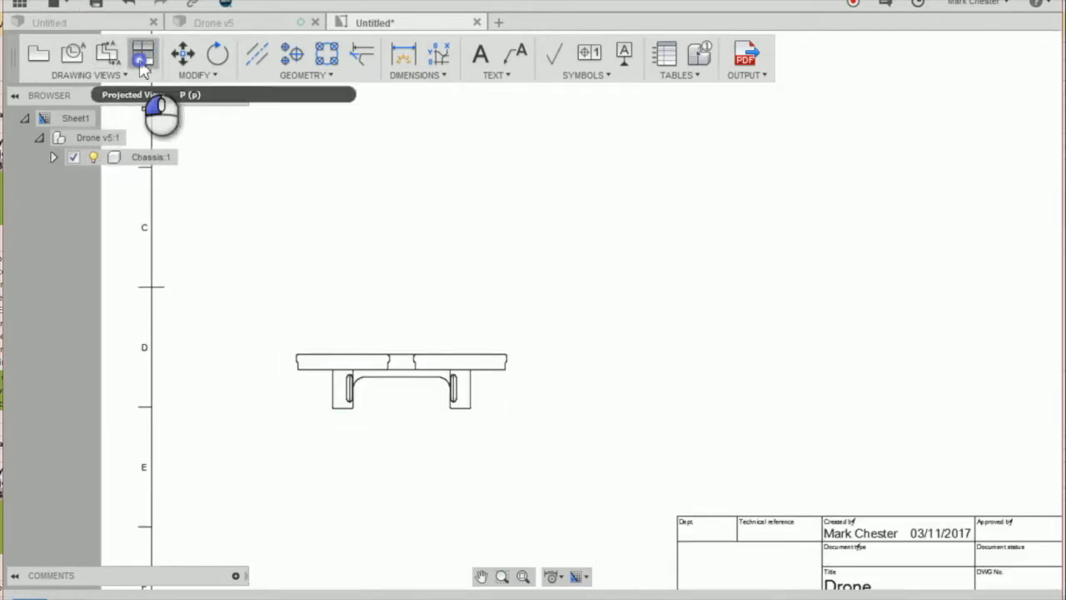
Step: Place an isometric projected view of the chassis to the upper right of the base view
{"action": "left_click", "coordinate": [141, 55]}
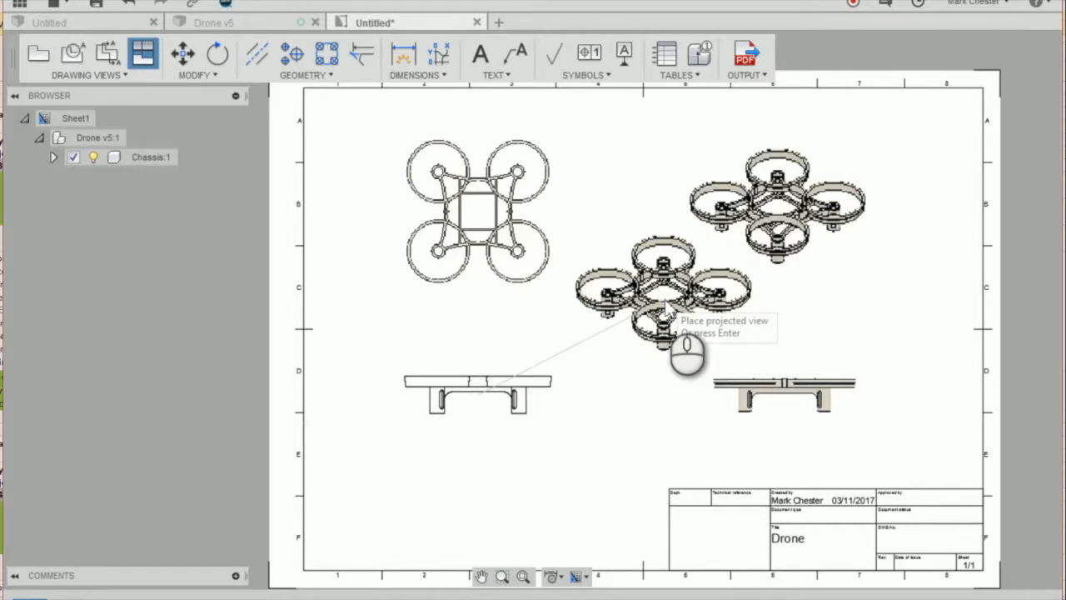
{"action": "left_click", "coordinate": [670, 306]}
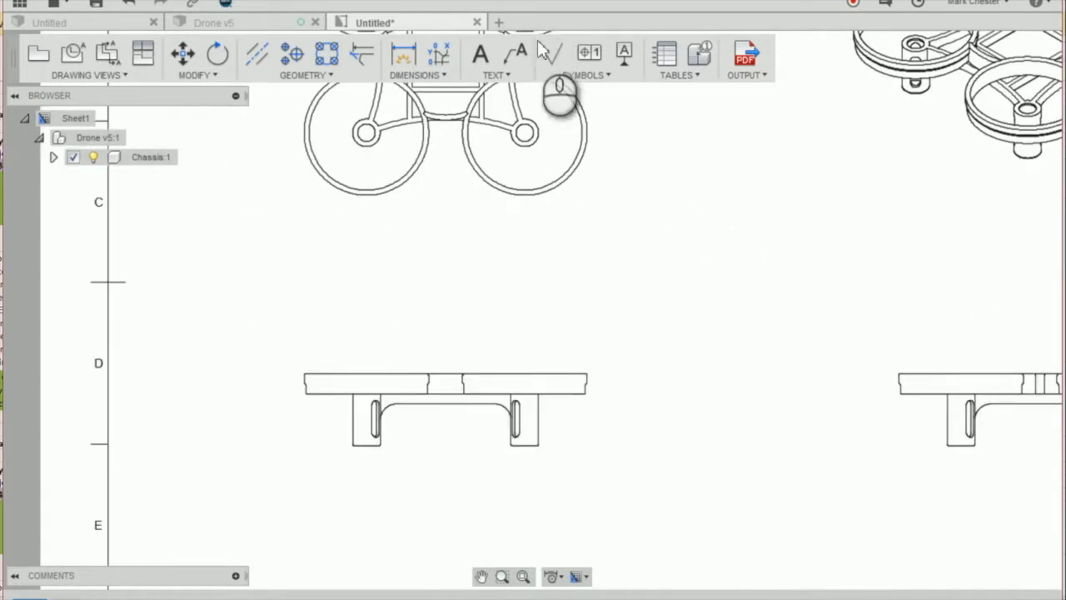
Step: Start the Dimension tool and dimension the top edge of the front view
{"action": "left_click", "coordinate": [403, 54]}
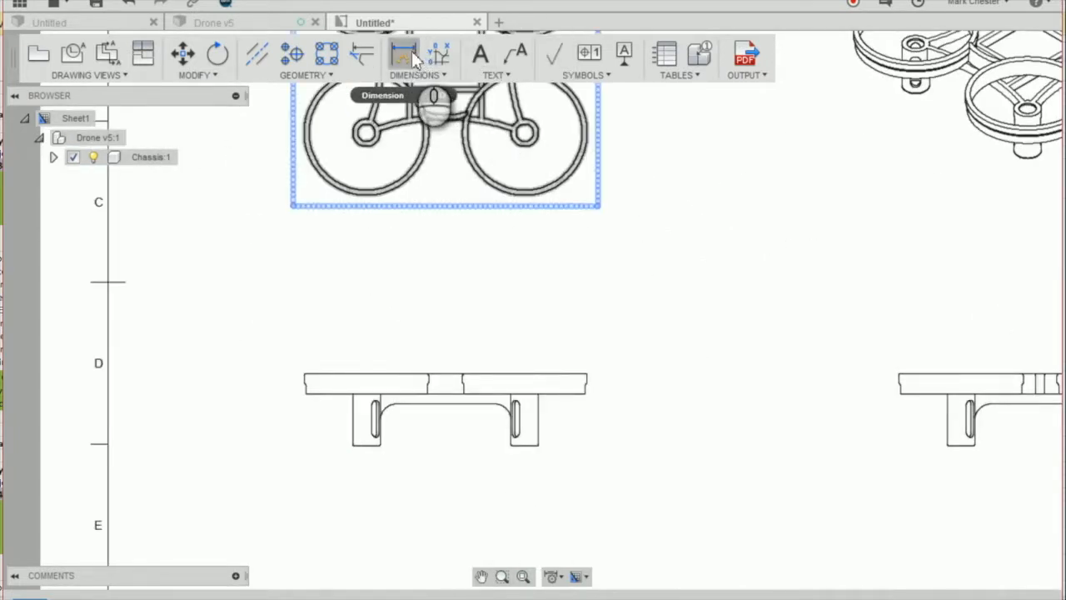
{"action": "left_click", "coordinate": [403, 54]}
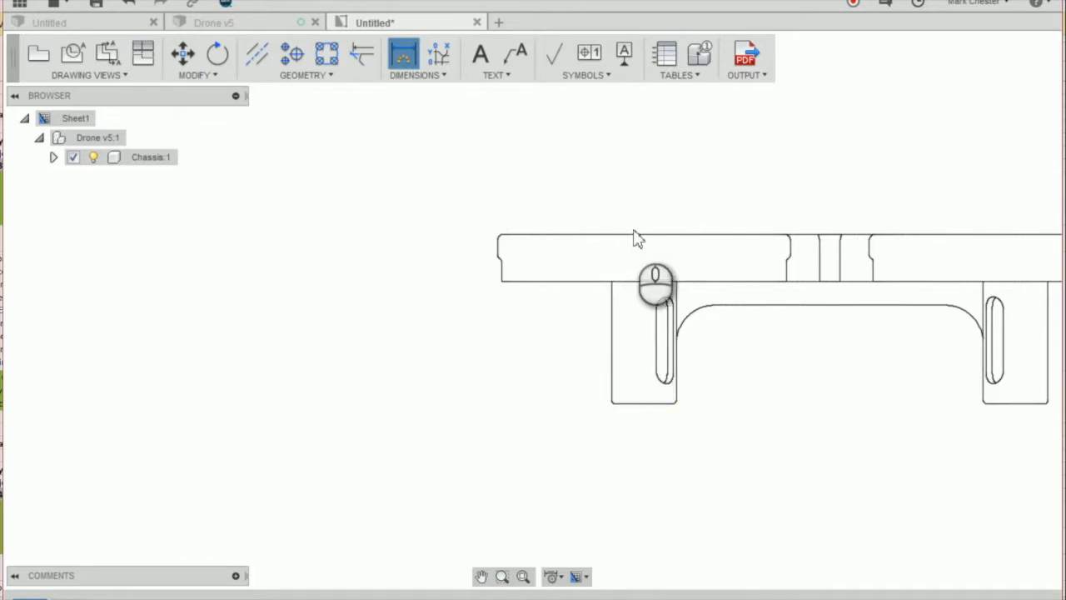
{"action": "left_click", "coordinate": [656, 279]}
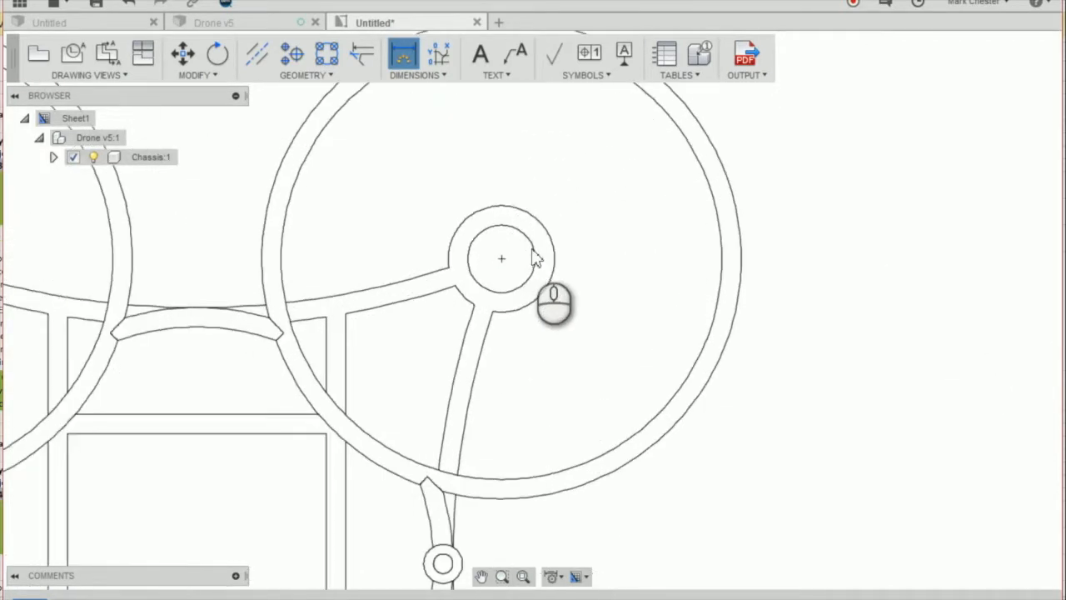
{"action": "mouse_move", "coordinate": [541, 270]}
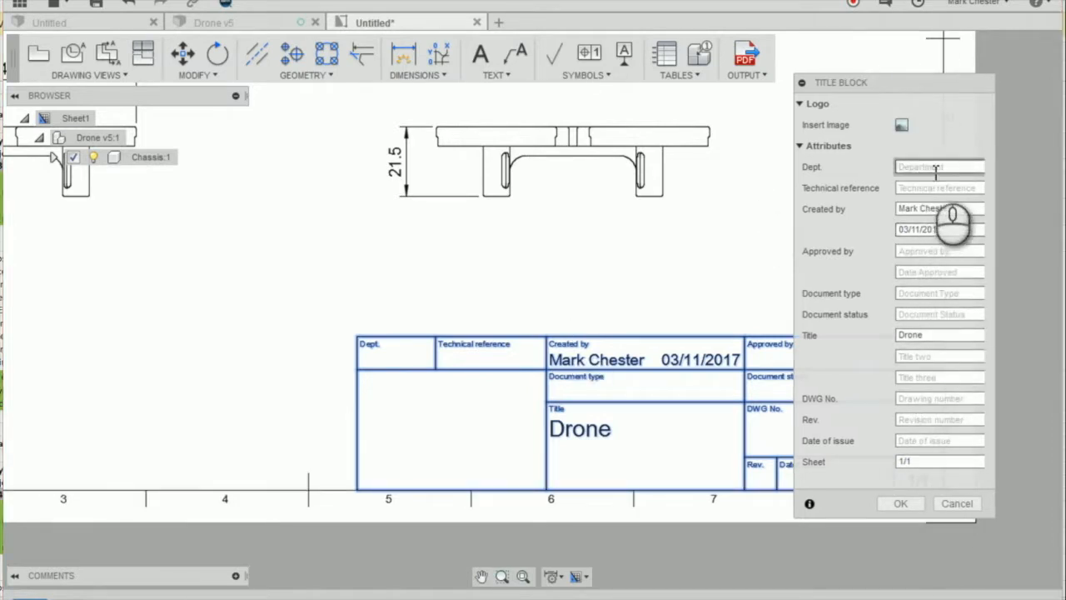
{"action": "type", "text": "D"}
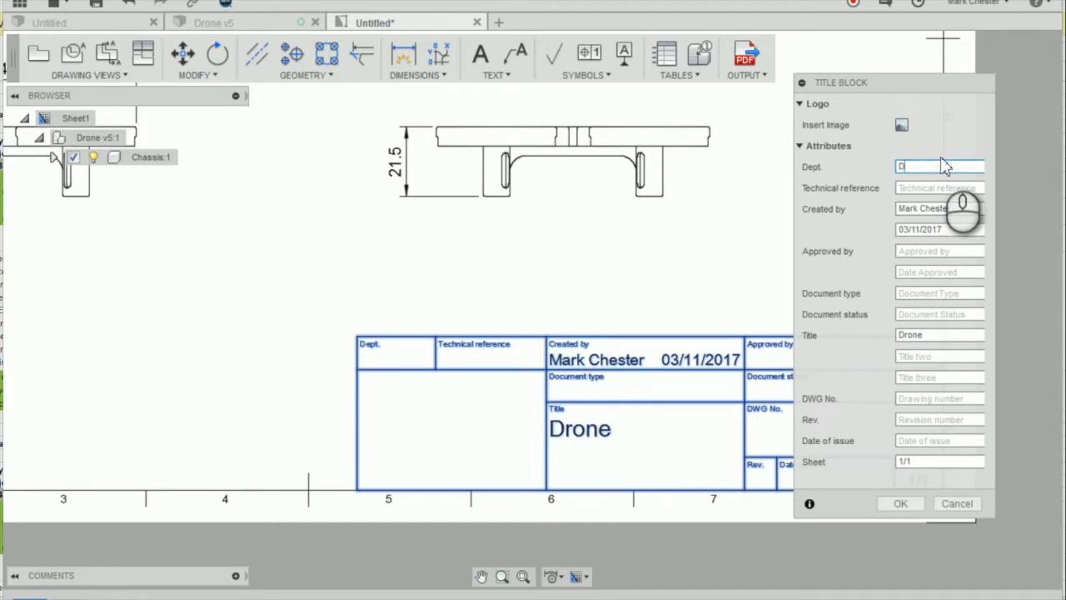
{"action": "type", "text": "Design"}
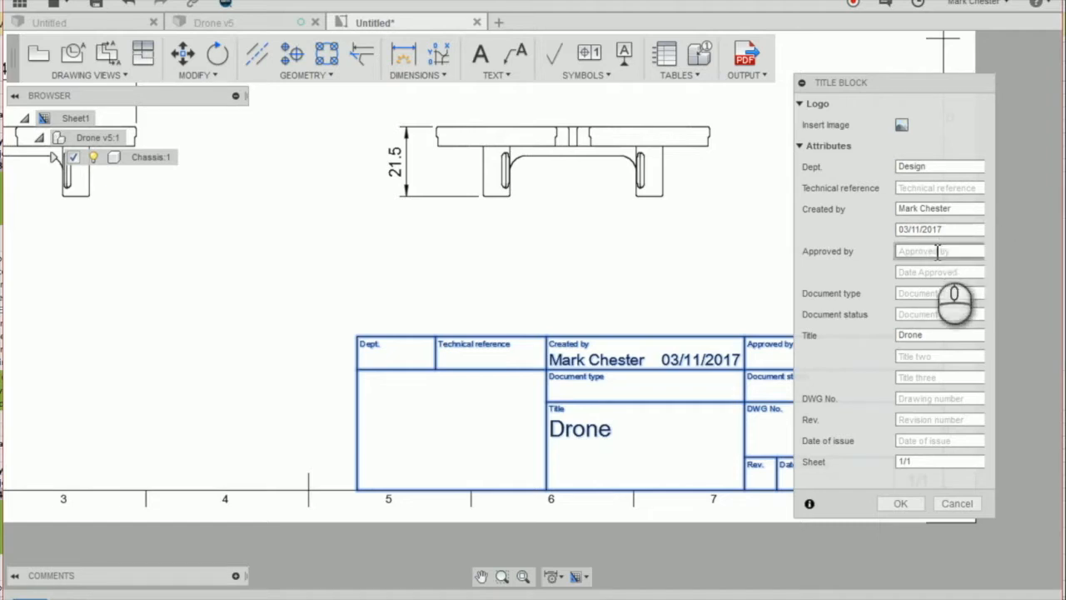
{"action": "type", "text": "Mark Chester"}
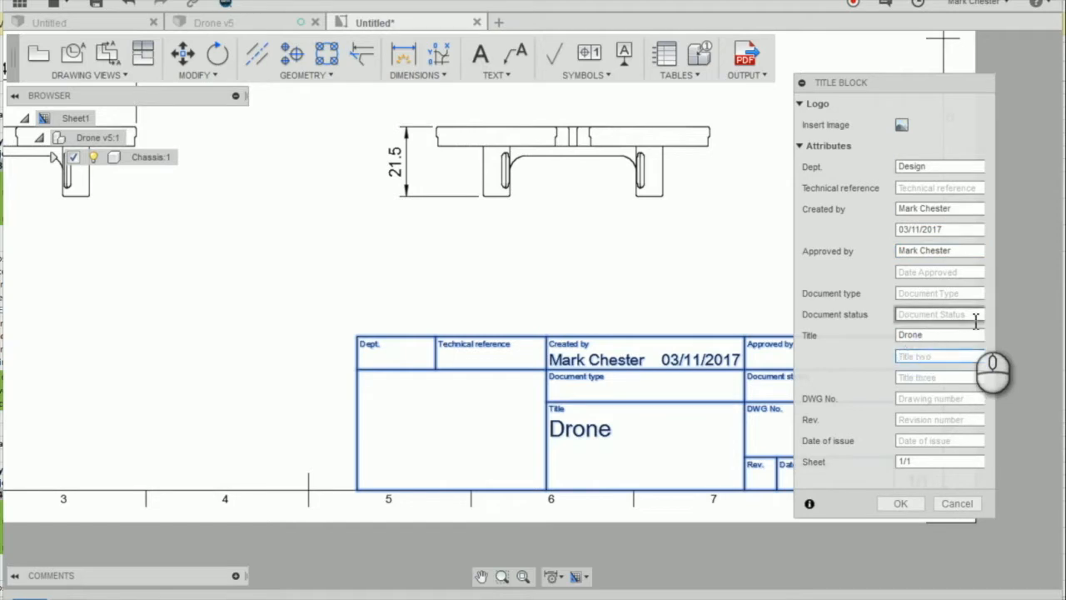
{"action": "type", "text": "Chassis"}
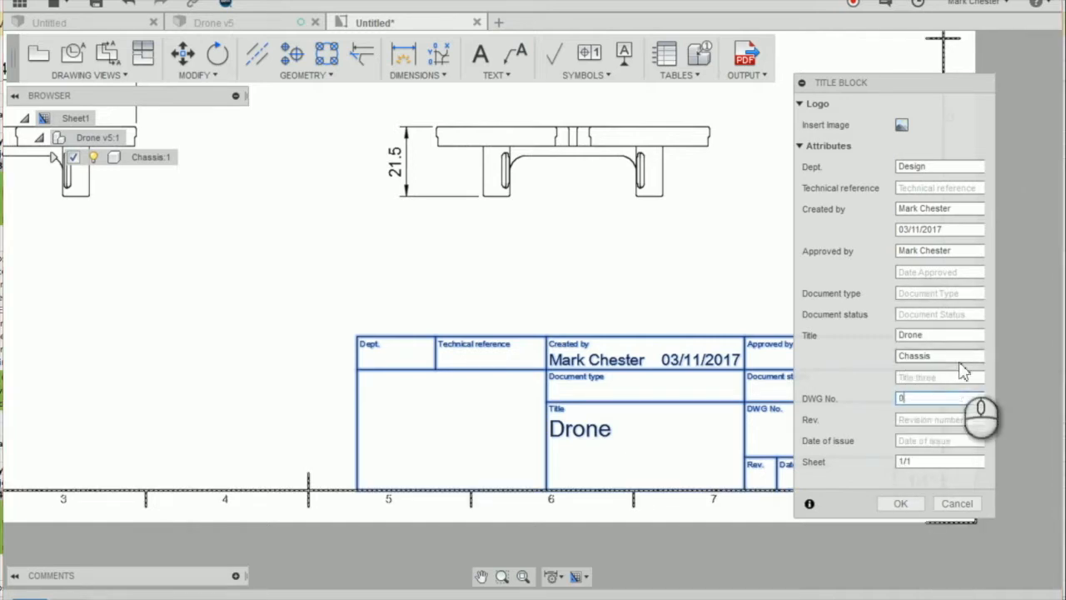
{"action": "type", "text": "001"}
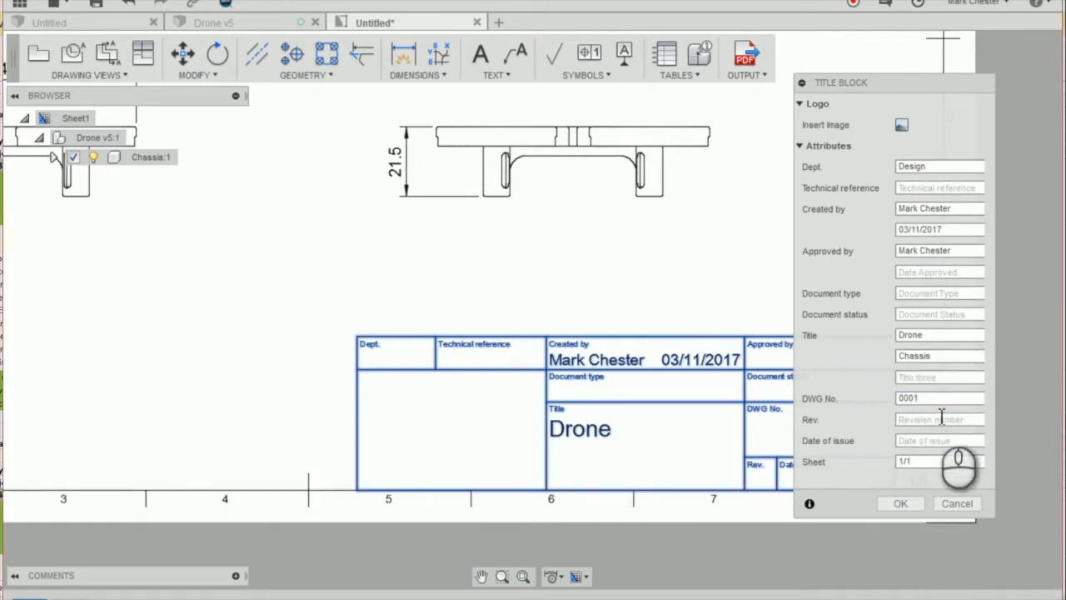
{"action": "left_click", "coordinate": [899, 503]}
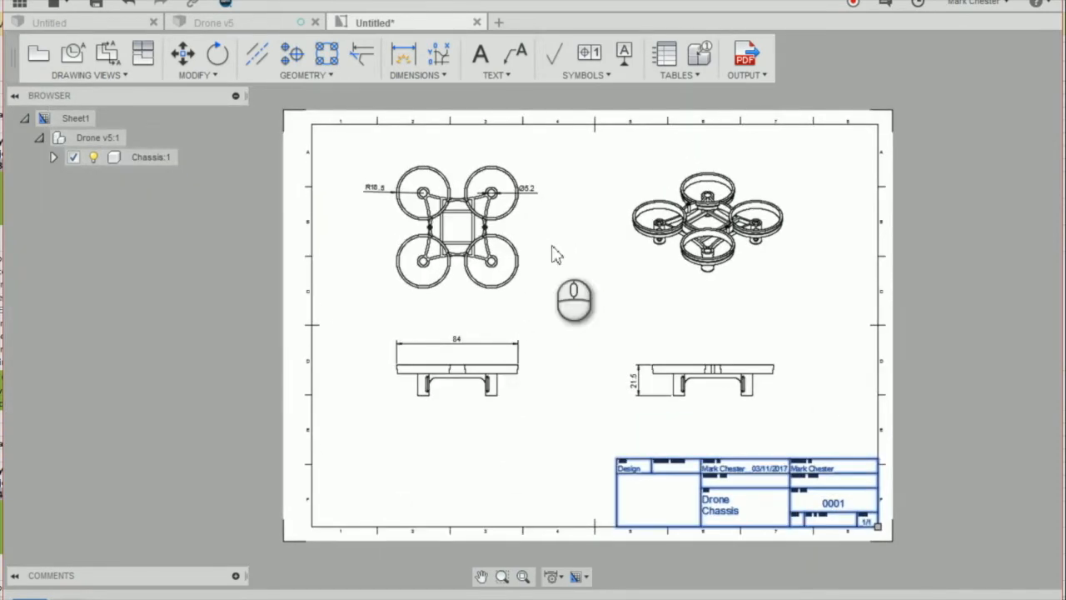
{"action": "mouse_move", "coordinate": [746, 100]}
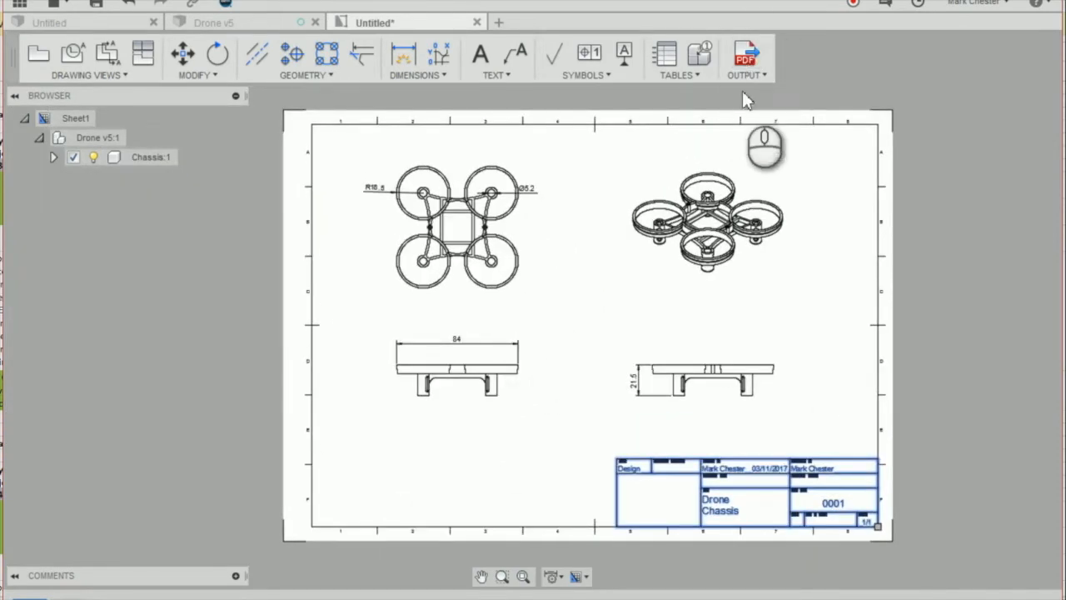
Step: Choose Output PDF from the toolbar's Output menu to export the drawing
{"action": "left_click", "coordinate": [746, 58]}
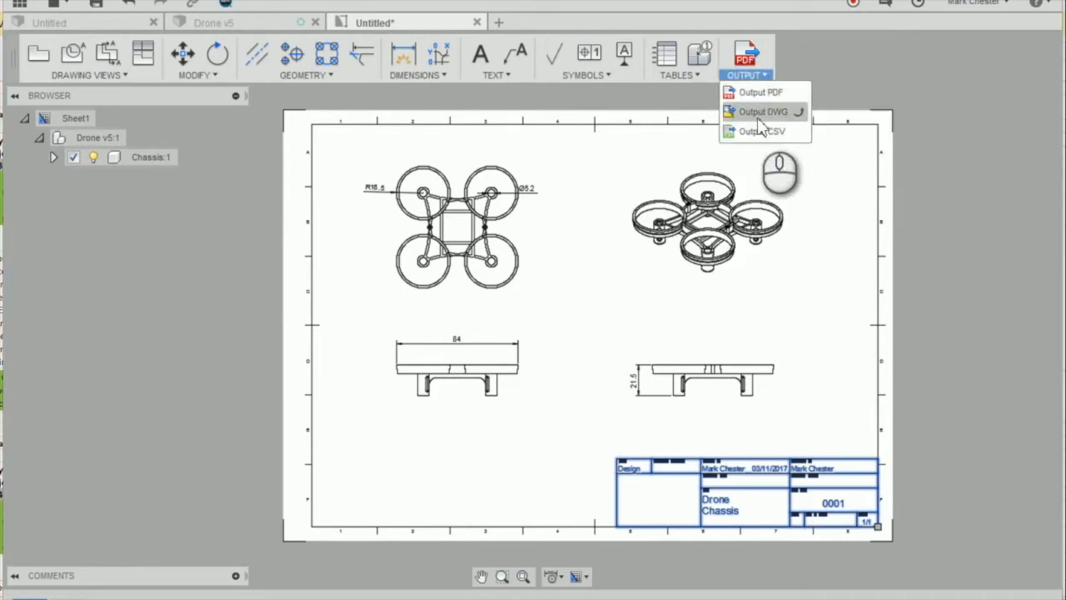
{"action": "mouse_move", "coordinate": [759, 91]}
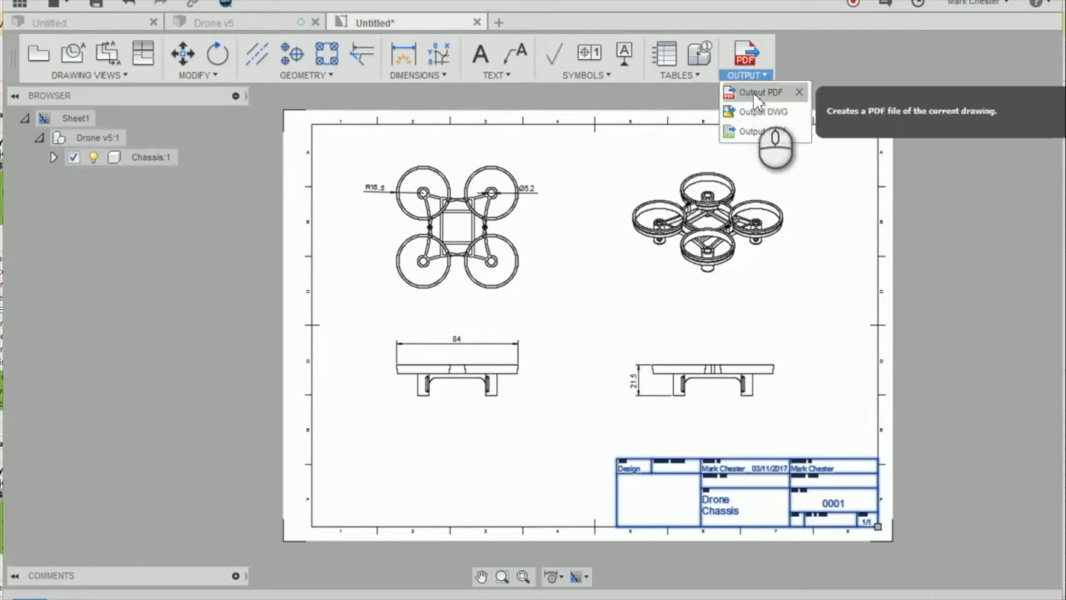
{"action": "left_click", "coordinate": [760, 91]}
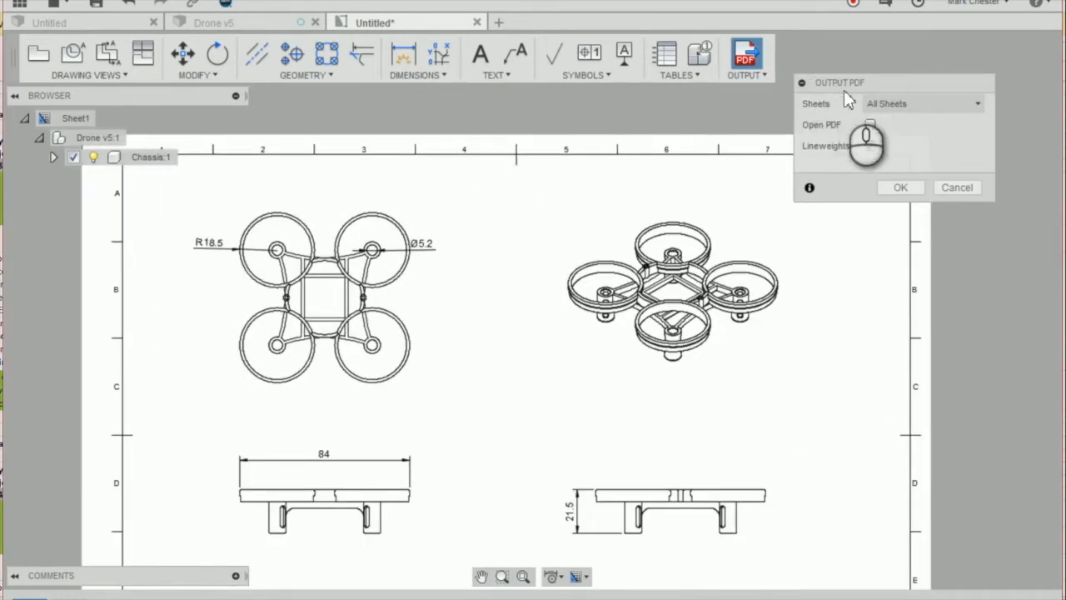